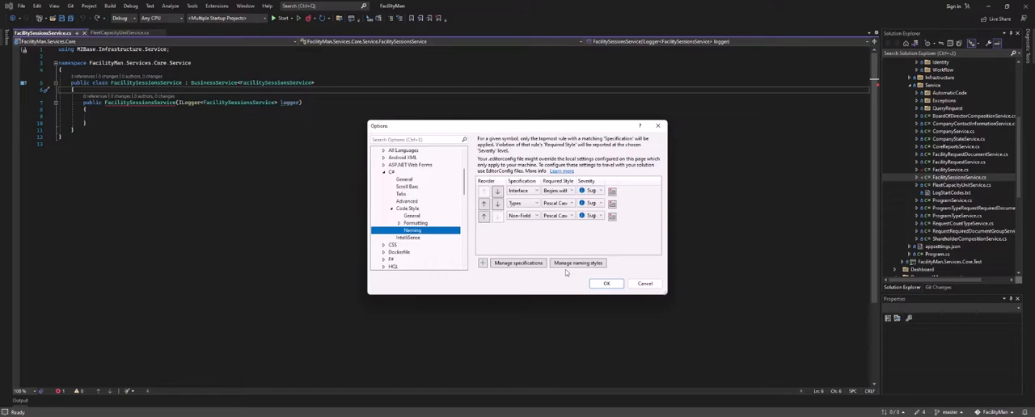
# Bring up the Manage naming styles list from the C# code-style naming options
pyautogui.click(577, 262)
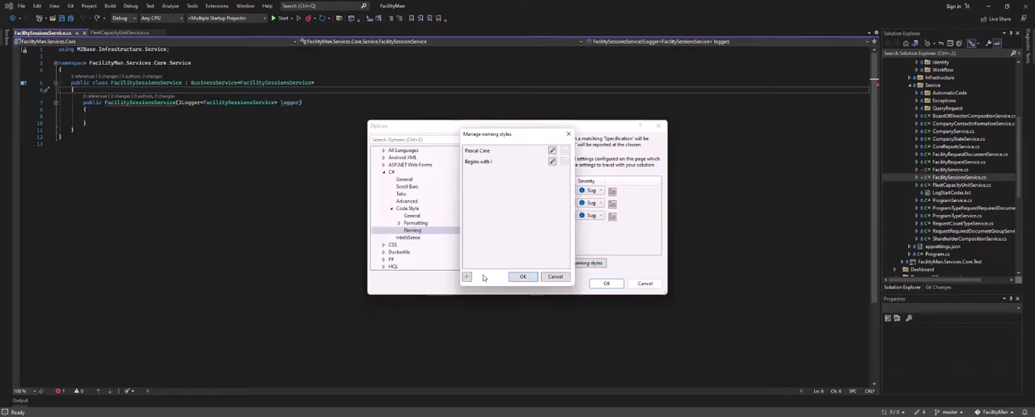
# Add naming style PrivateFieldWithUnderline with required prefix _ and camel Case Name capitalization
pyautogui.click(553, 152)
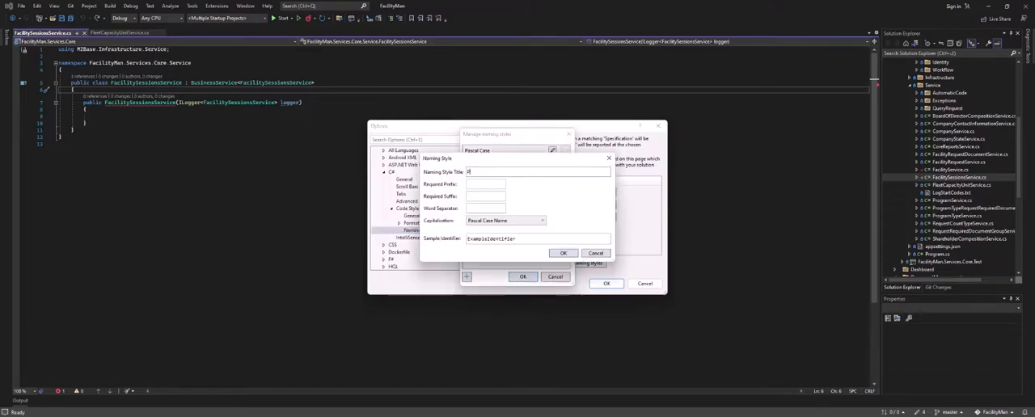
pyautogui.write('PrivateFieldWith')
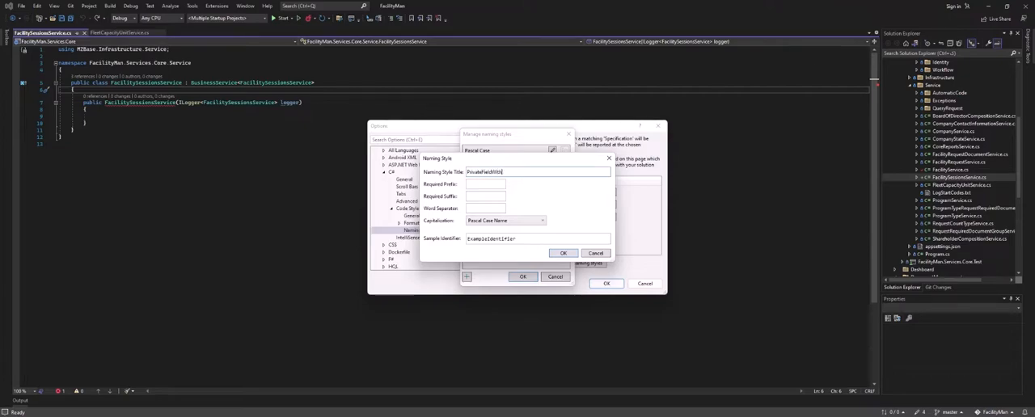
pyautogui.write('Underline')
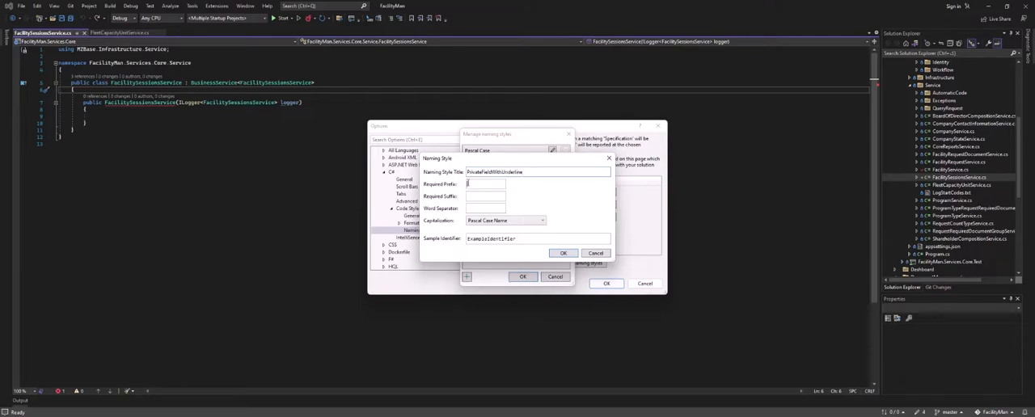
pyautogui.write('_')
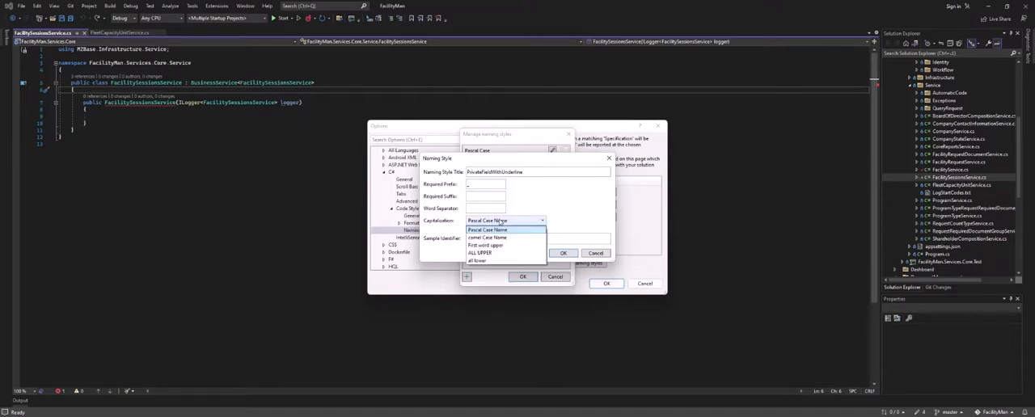
pyautogui.click(501, 236)
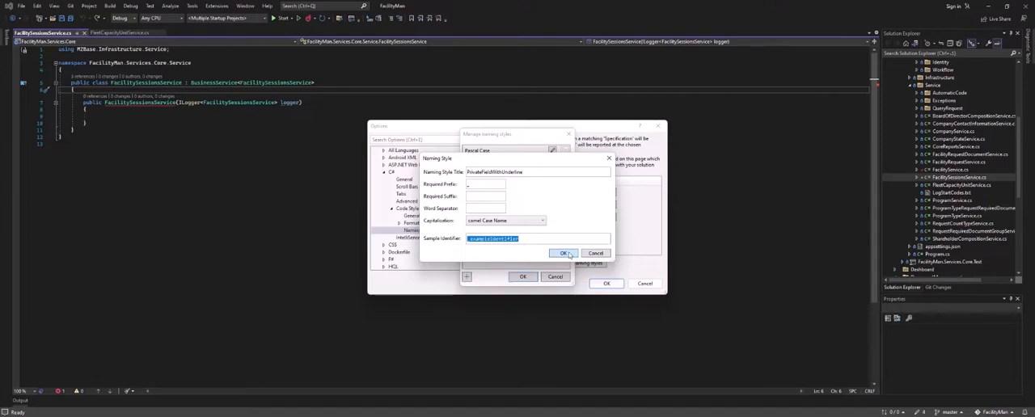
pyautogui.click(565, 252)
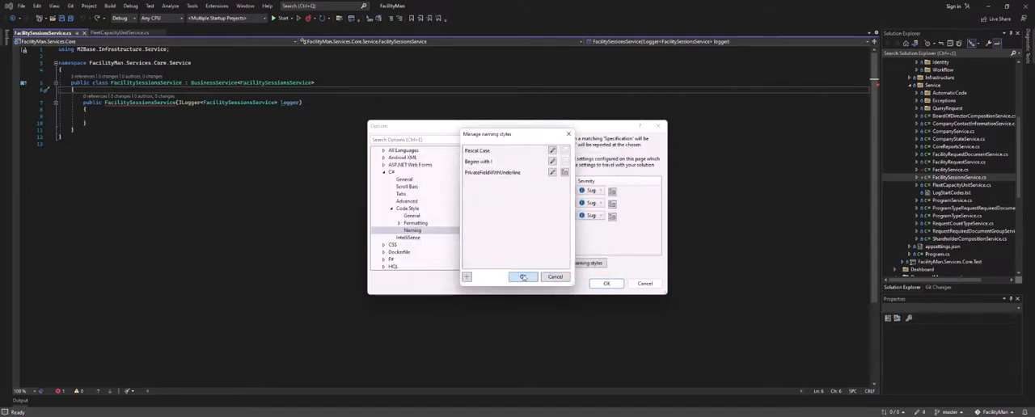
# Add a rule requiring private fields to use PrivateFieldWithUnderline with a chosen severity, and apply the options
pyautogui.click(520, 277)
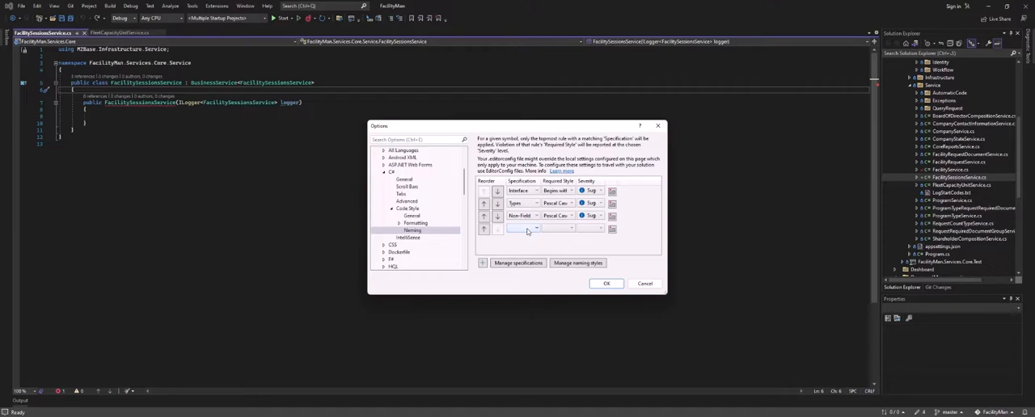
pyautogui.click(534, 228)
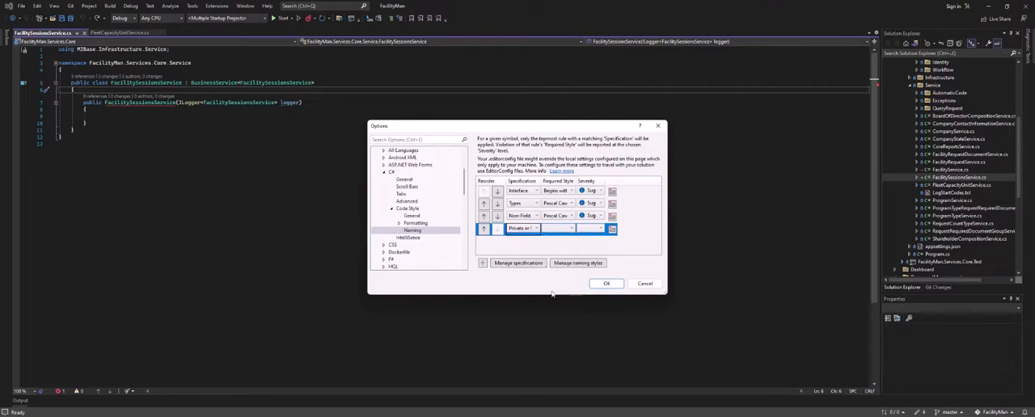
pyautogui.click(569, 228)
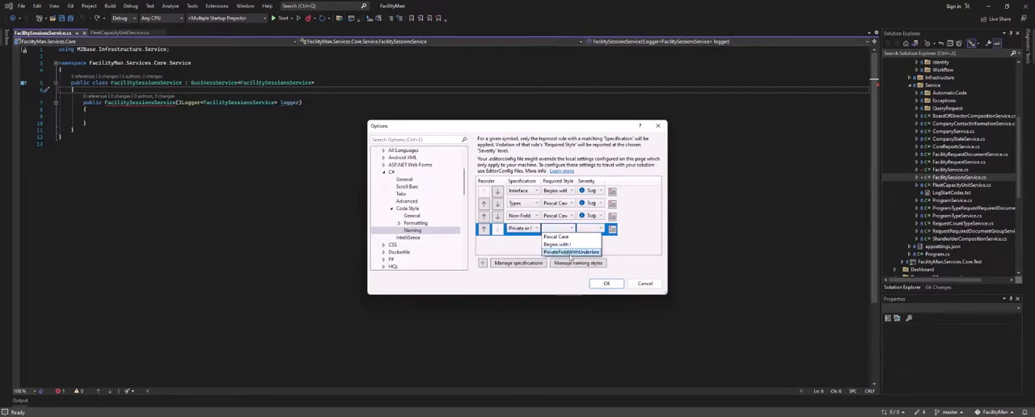
pyautogui.click(600, 228)
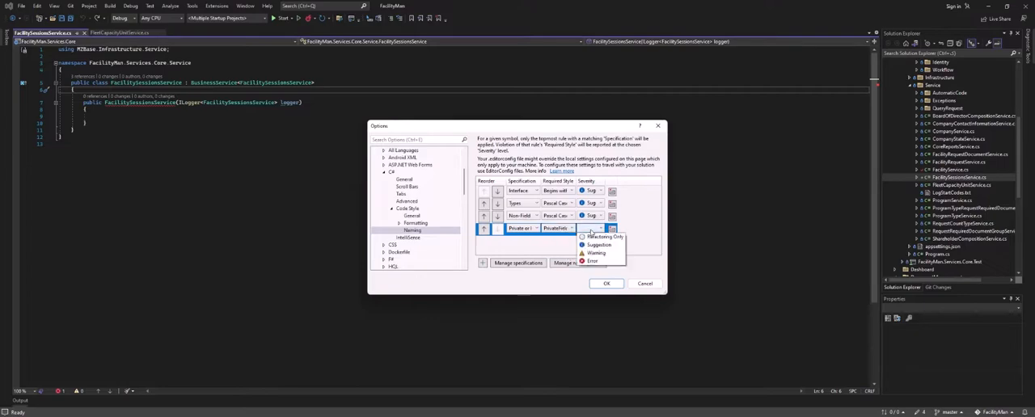
pyautogui.click(592, 244)
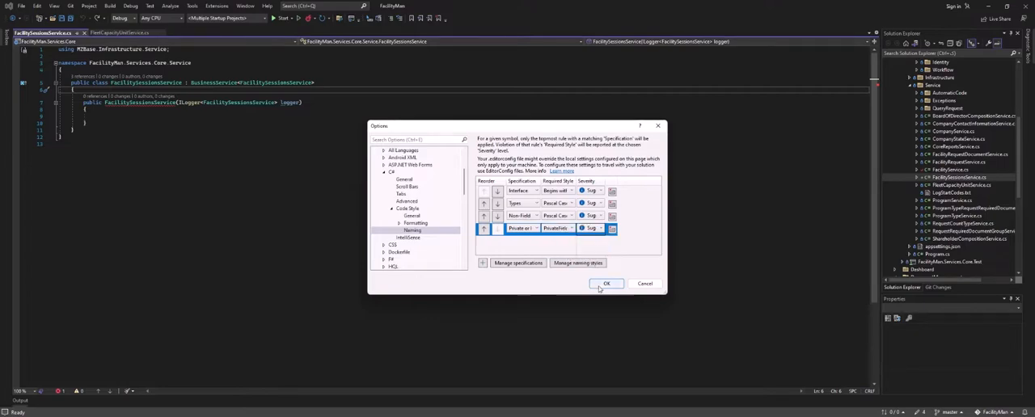
pyautogui.click(607, 283)
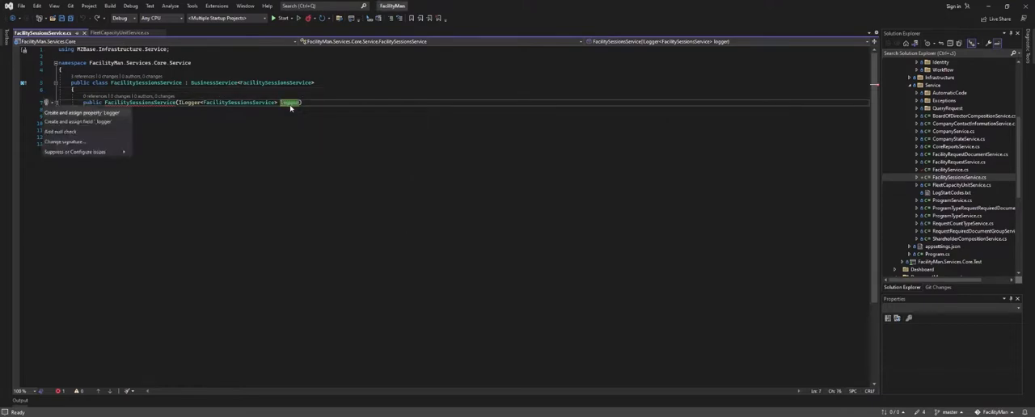
pyautogui.press('Escape')
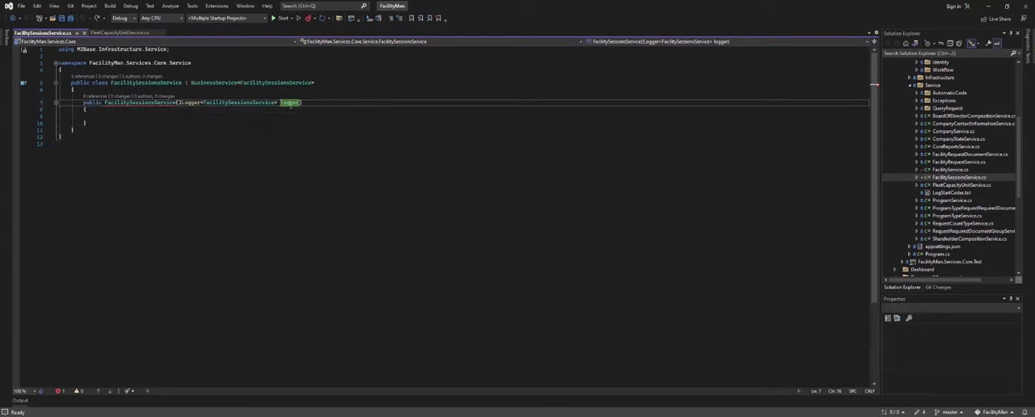